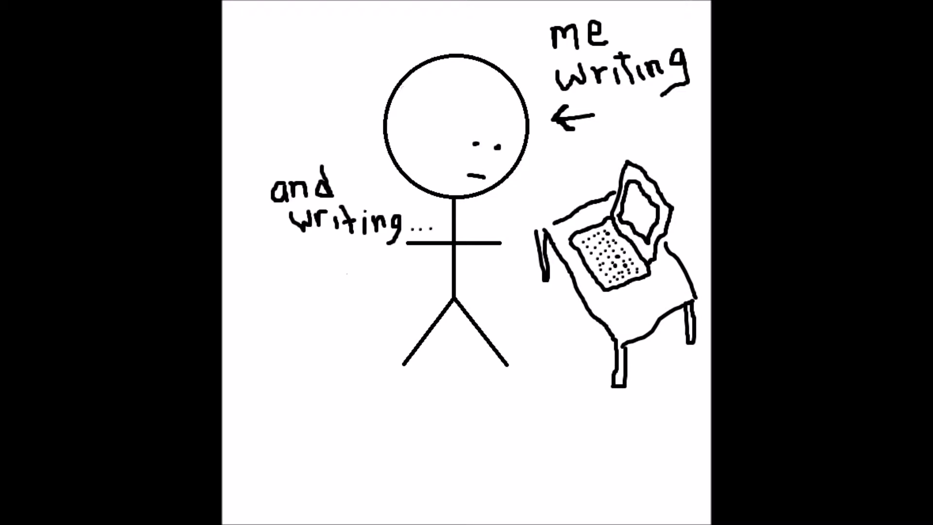
pyautogui.write('and writing...')
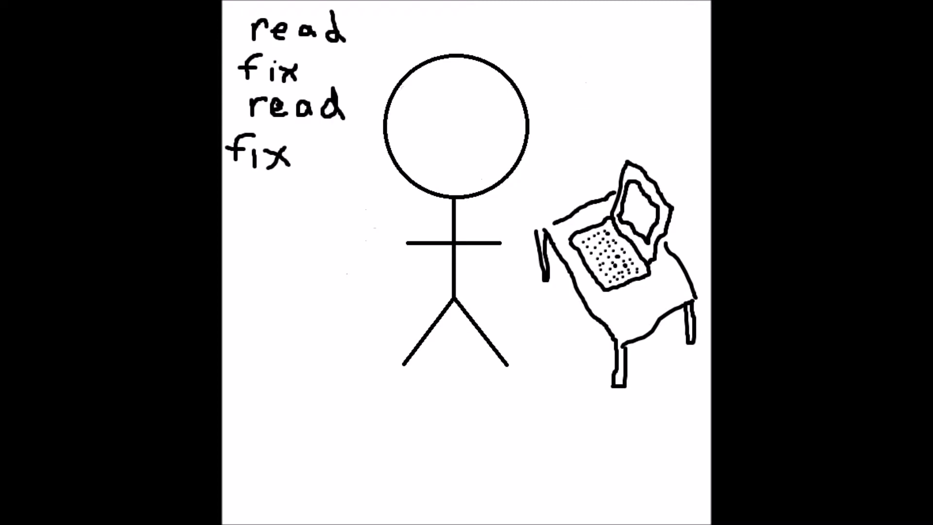
pyautogui.write('read fix read fix')
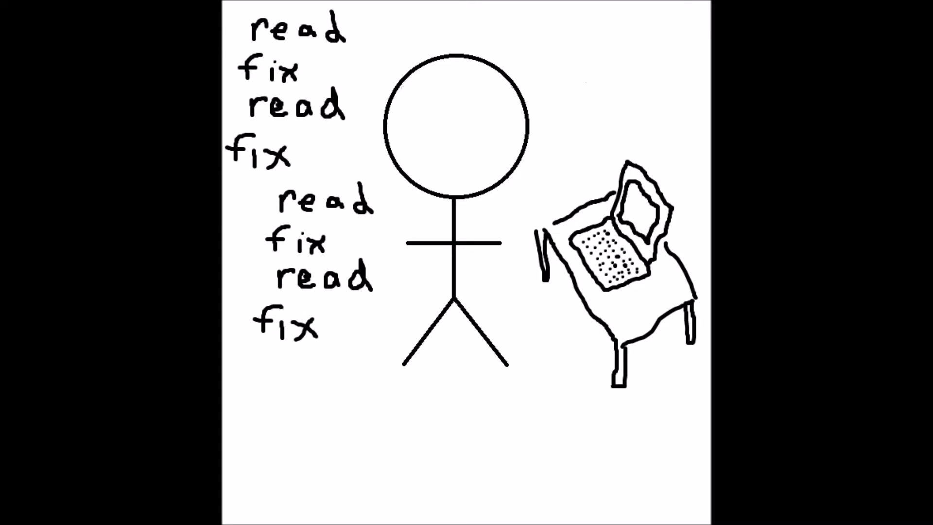